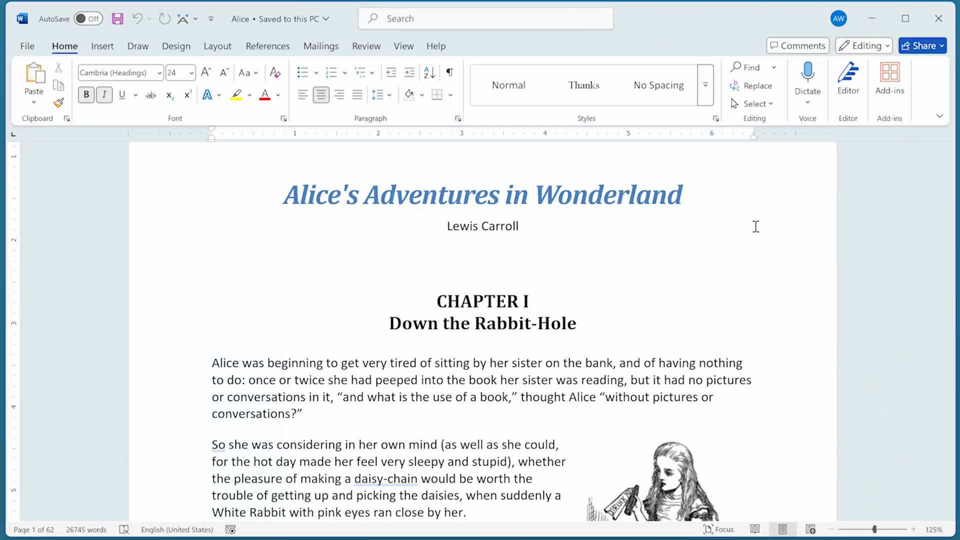
pyautogui.click(281, 194)
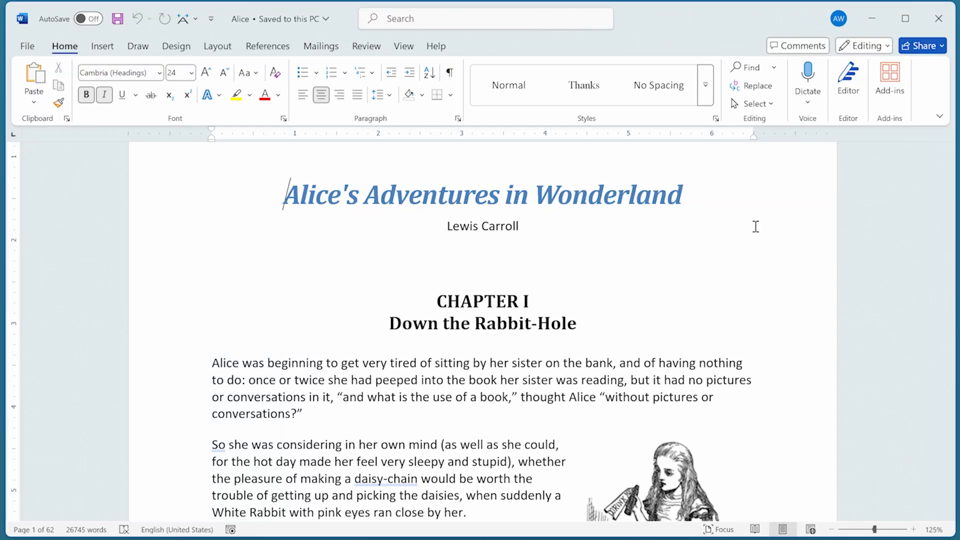